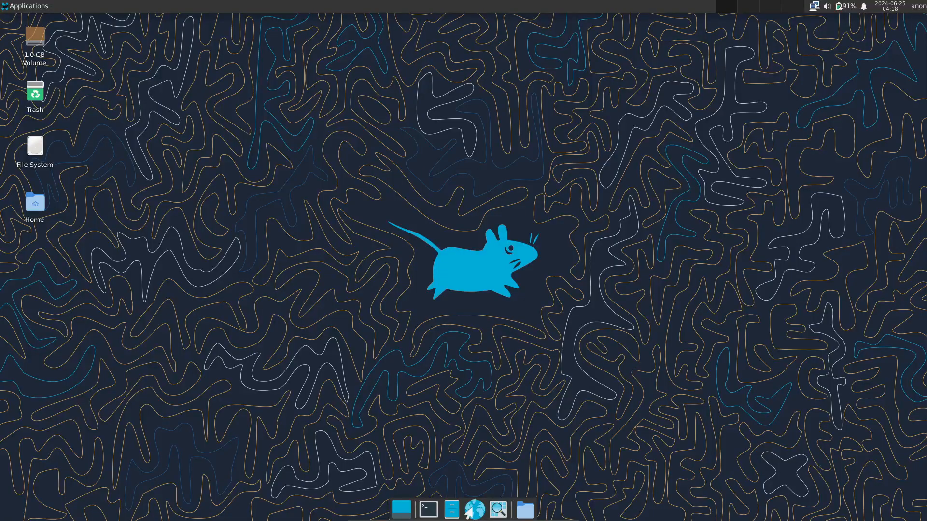
# Step: Launch Settings Manager from Applications > Settings and browse down to the System and Other sections
pyautogui.click(28, 6)
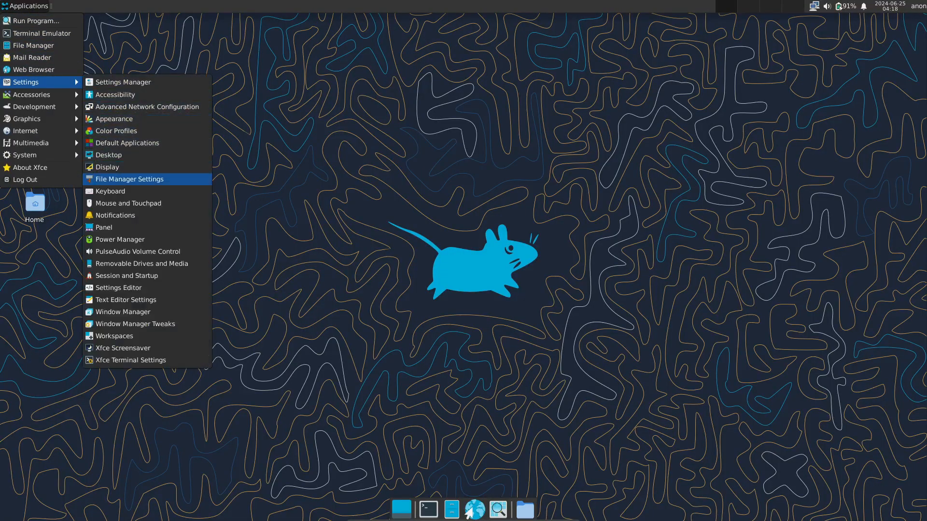
pyautogui.click(123, 82)
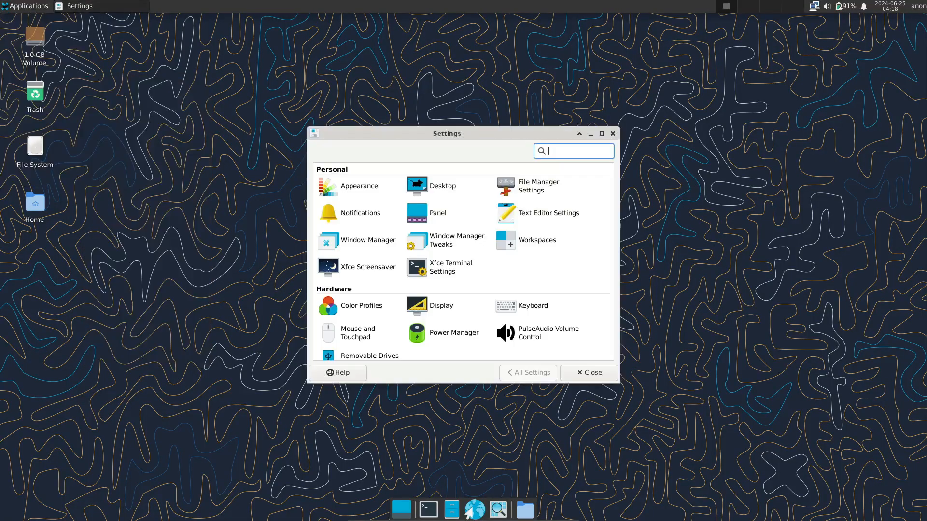
pyautogui.scroll(-3)
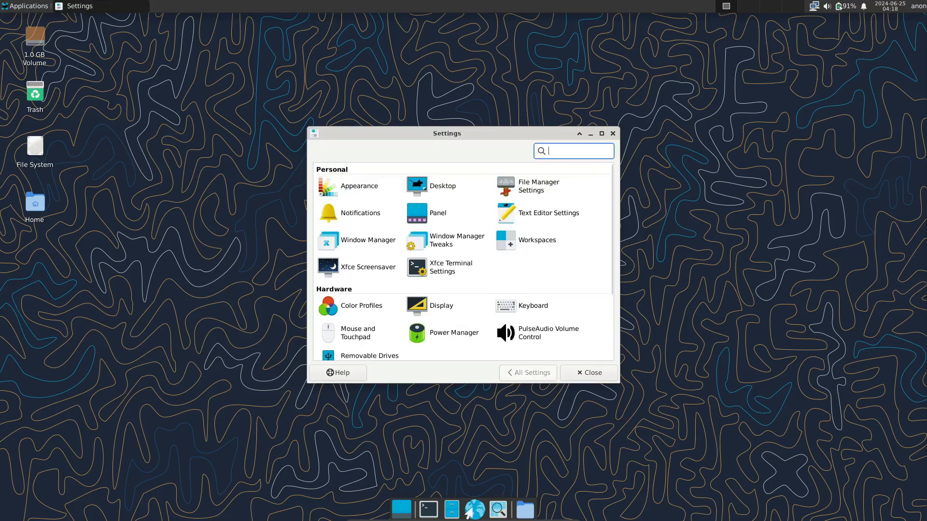
pyautogui.scroll(-3)
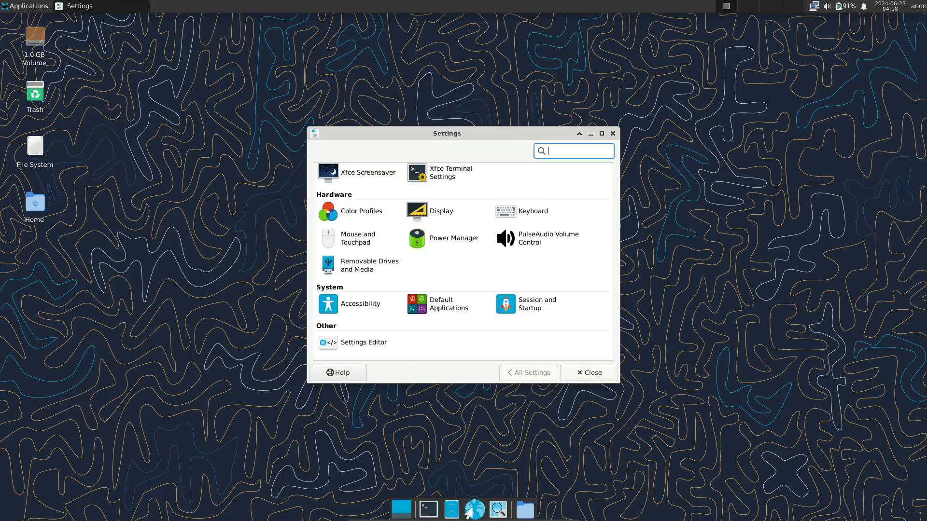
# Step: Briefly show the home folder in Thunar and the terminal Help menu, then leave a bare desktop
pyautogui.click(523, 509)
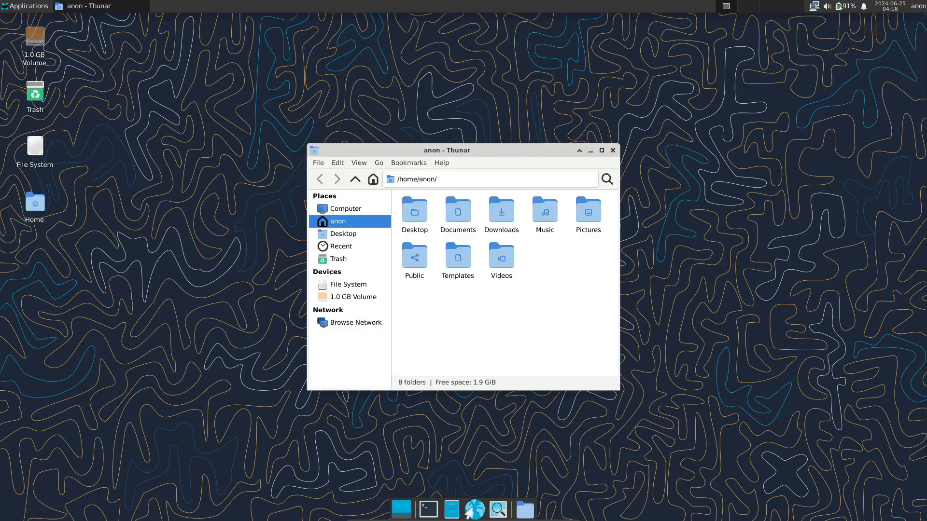
pyautogui.click(346, 208)
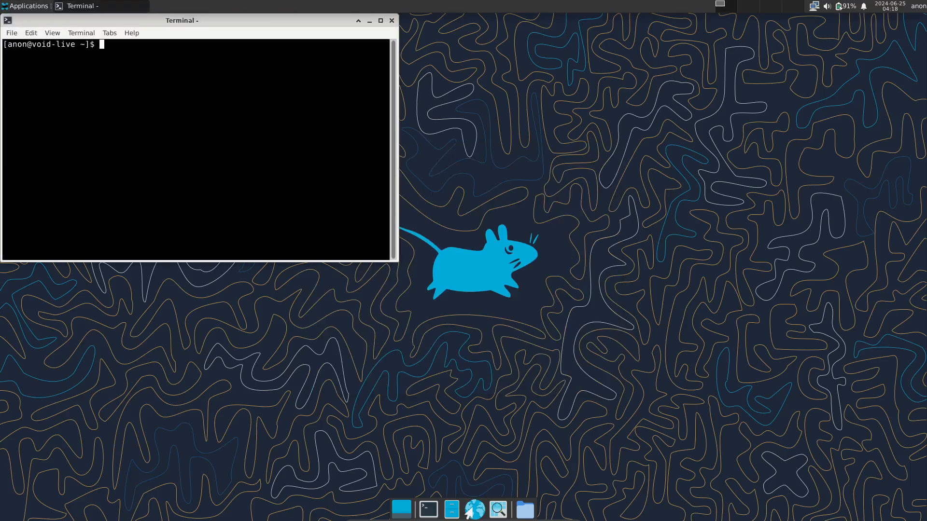
pyautogui.click(320, 128)
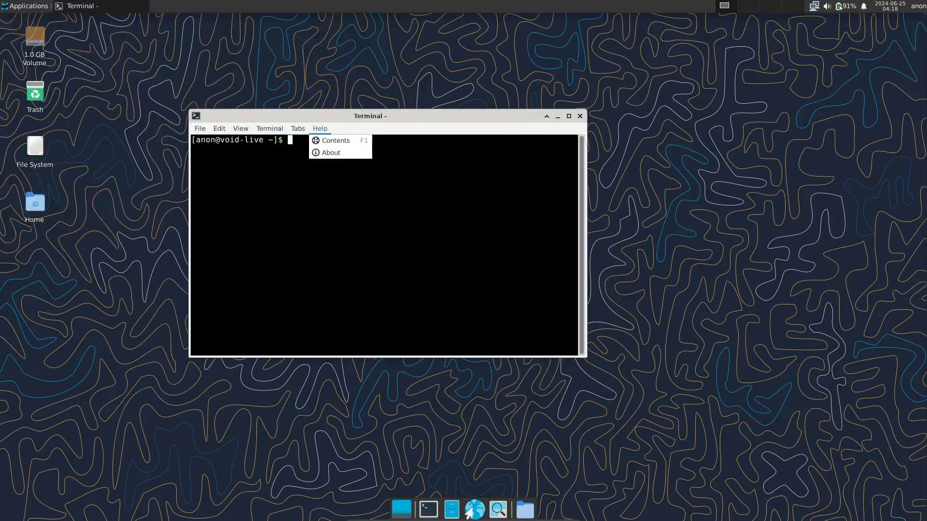
pyautogui.click(27, 6)
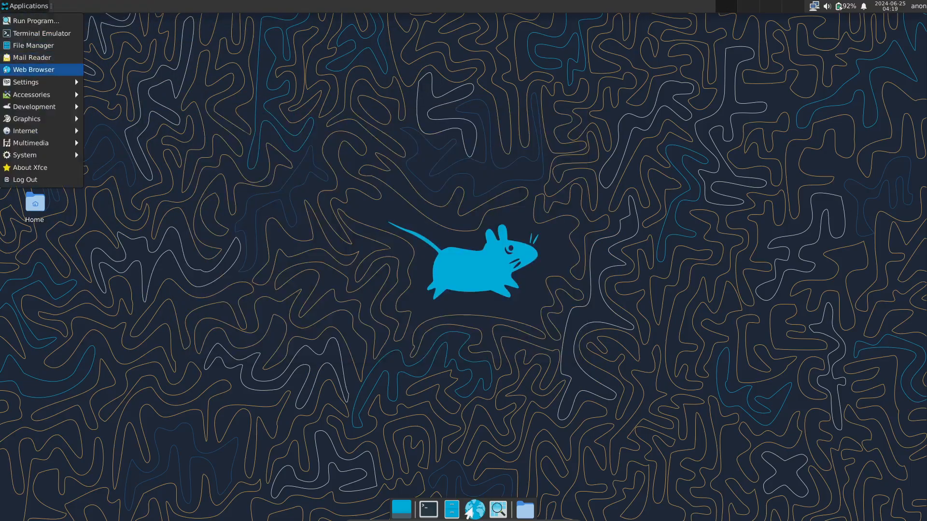
pyautogui.moveTo(30, 143)
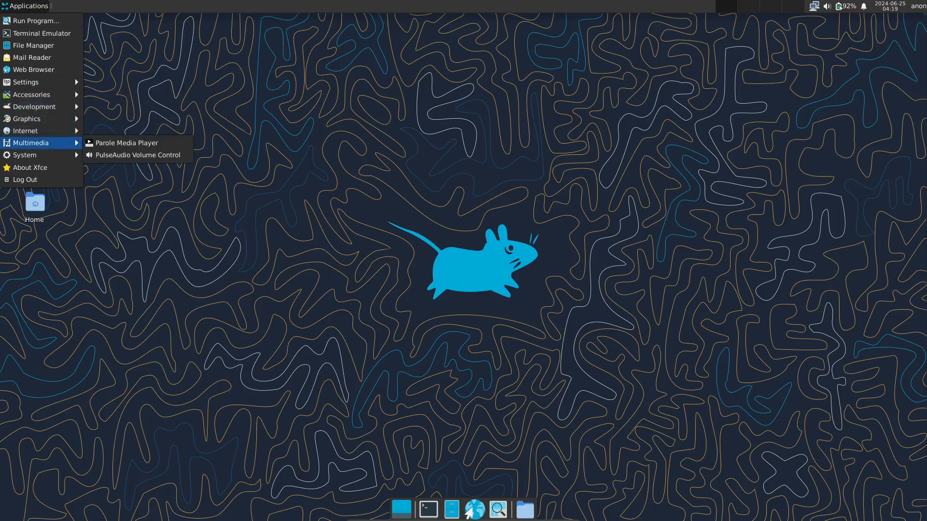
pyautogui.click(449, 266)
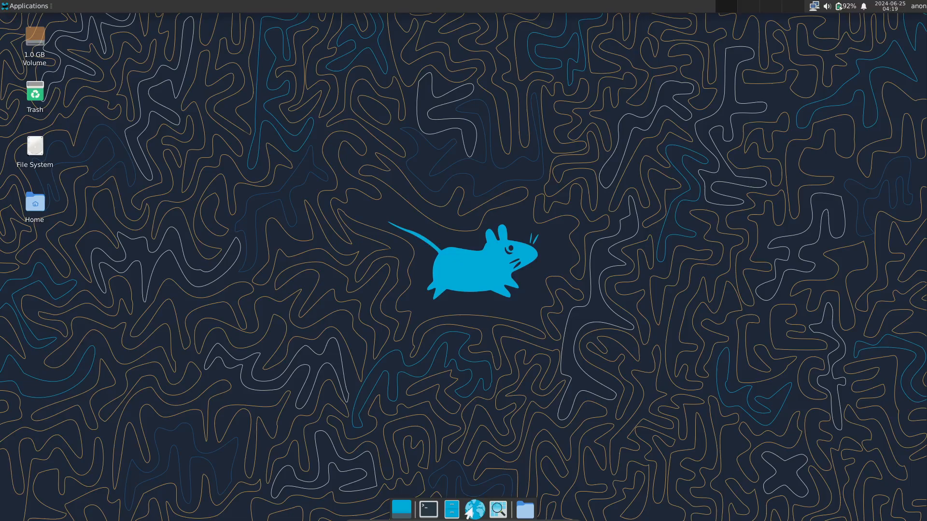
pyautogui.click(474, 509)
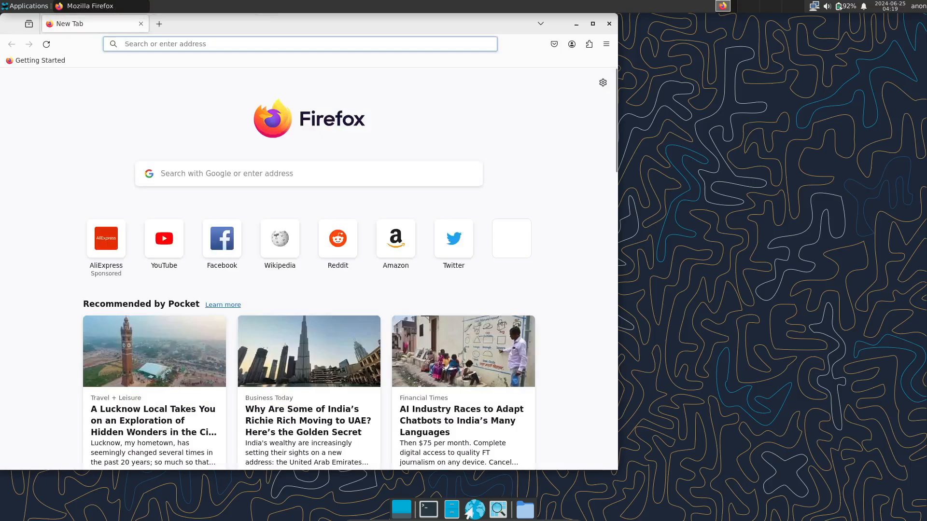
pyautogui.click(606, 44)
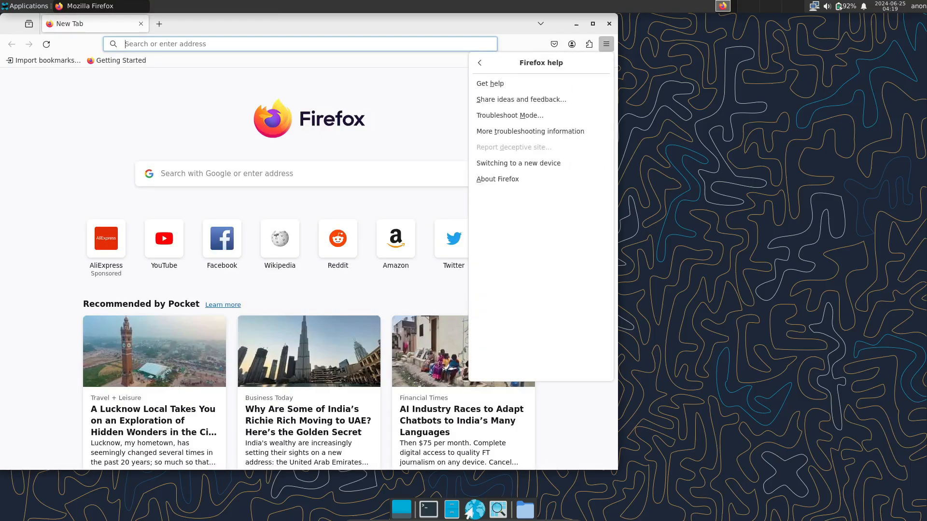
pyautogui.click(609, 24)
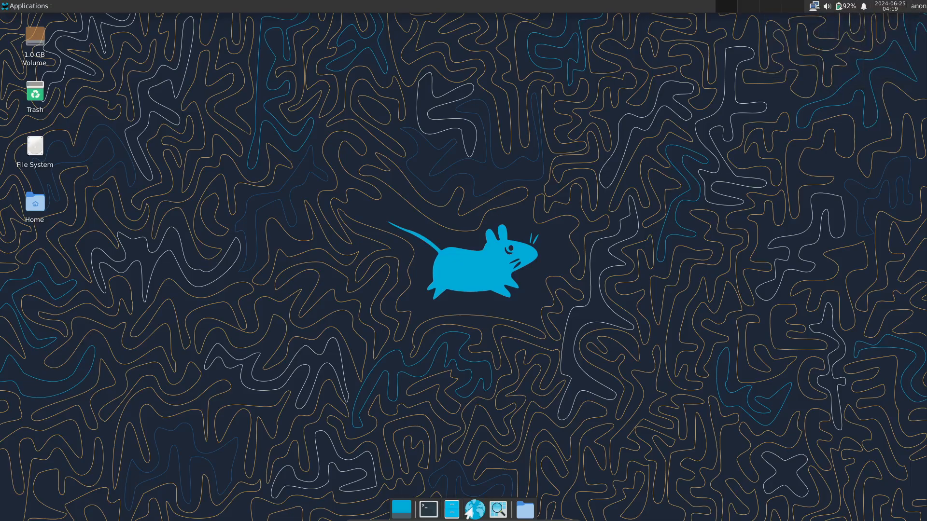
pyautogui.click(498, 510)
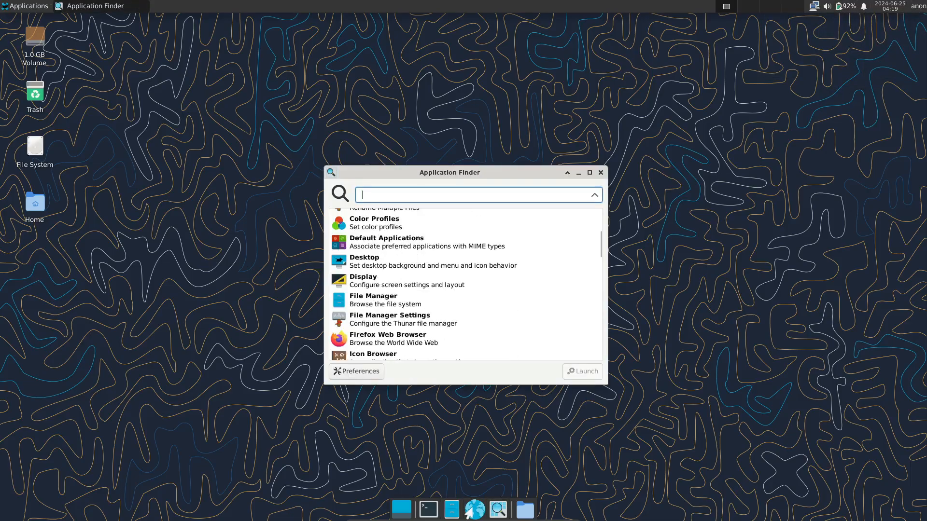
pyautogui.scroll(-3)
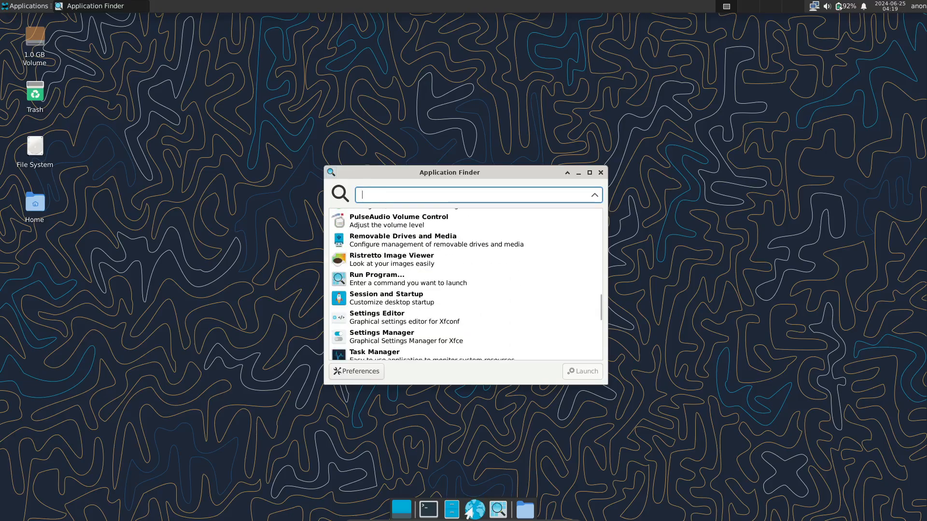
pyautogui.doubleClick(374, 351)
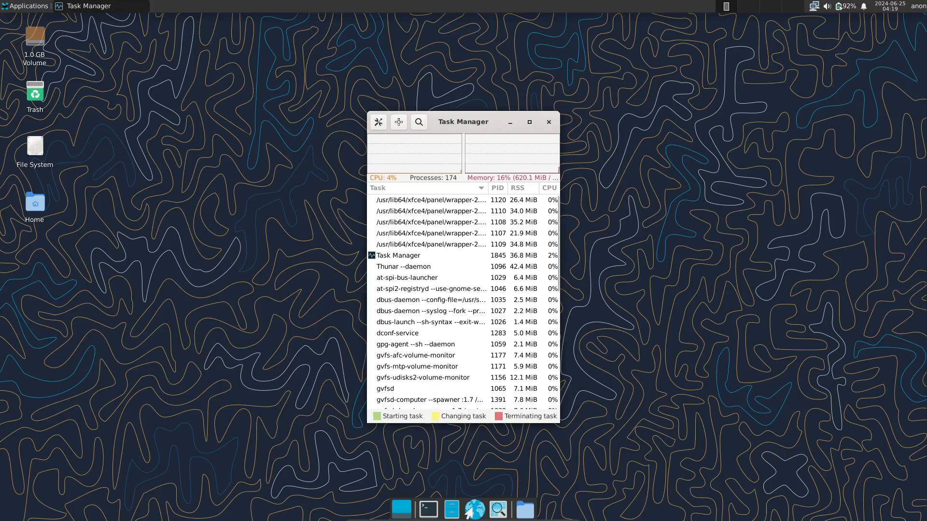
pyautogui.click(378, 121)
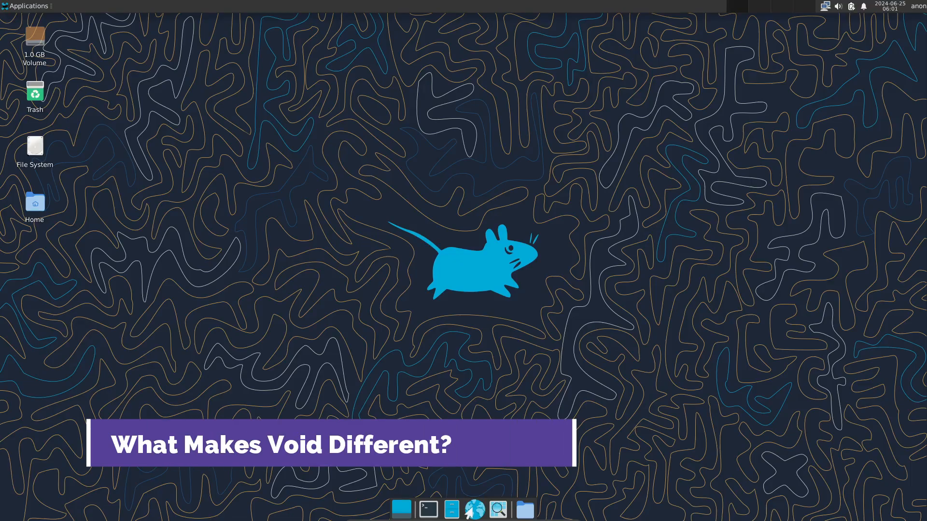
pyautogui.click(27, 6)
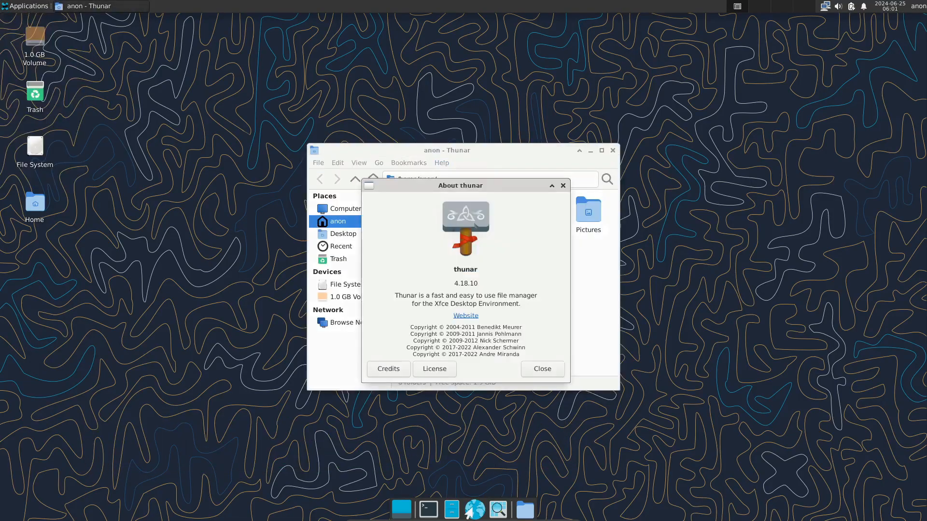
pyautogui.click(379, 162)
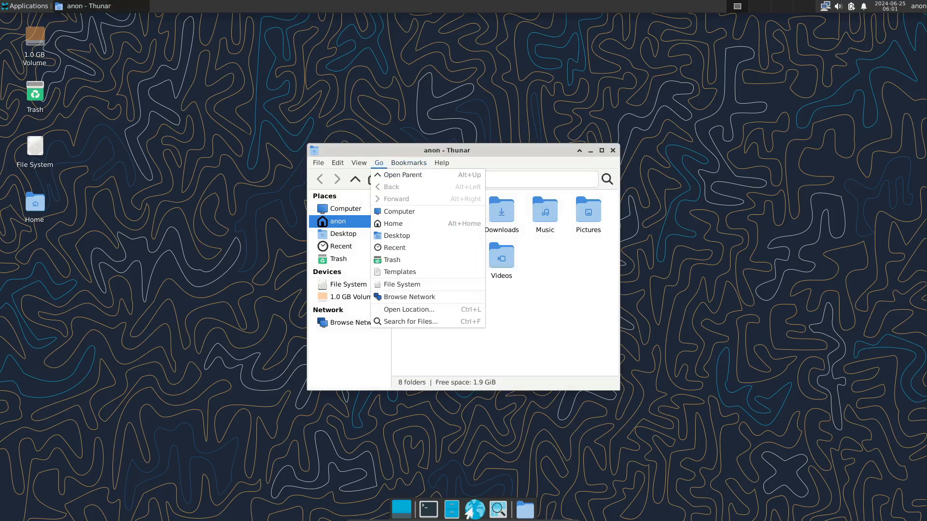
pyautogui.click(318, 162)
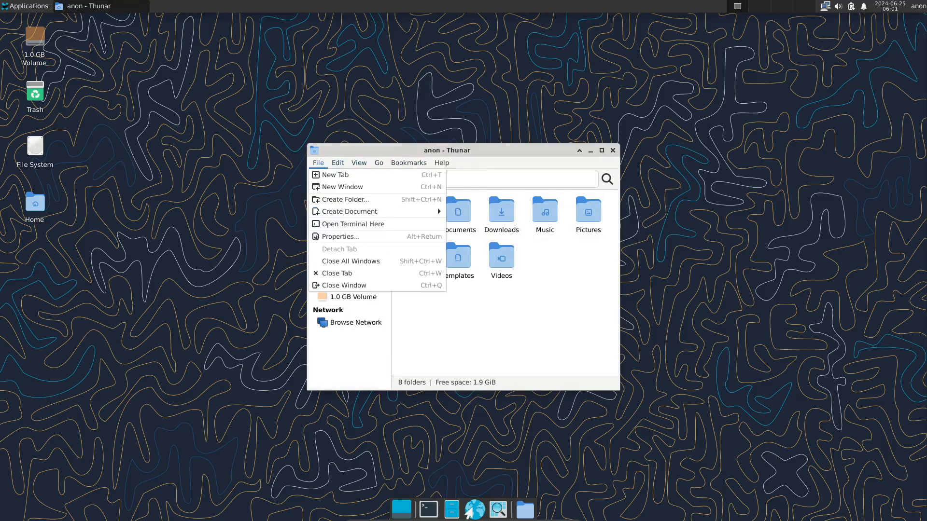
pyautogui.click(343, 285)
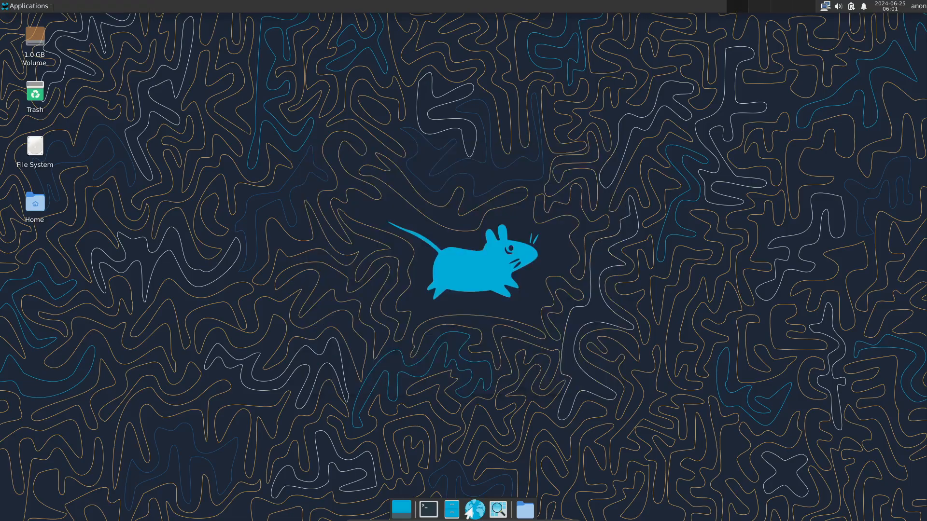
pyautogui.click(27, 5)
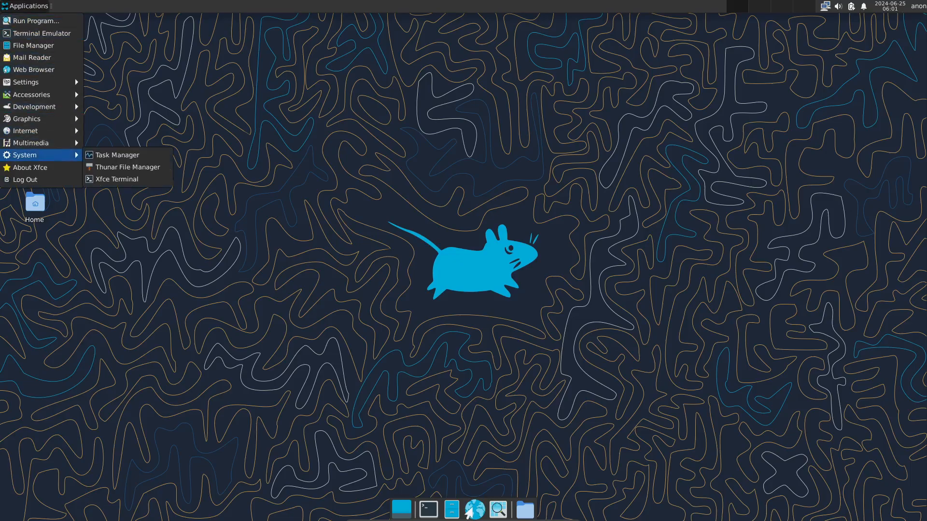
pyautogui.click(128, 167)
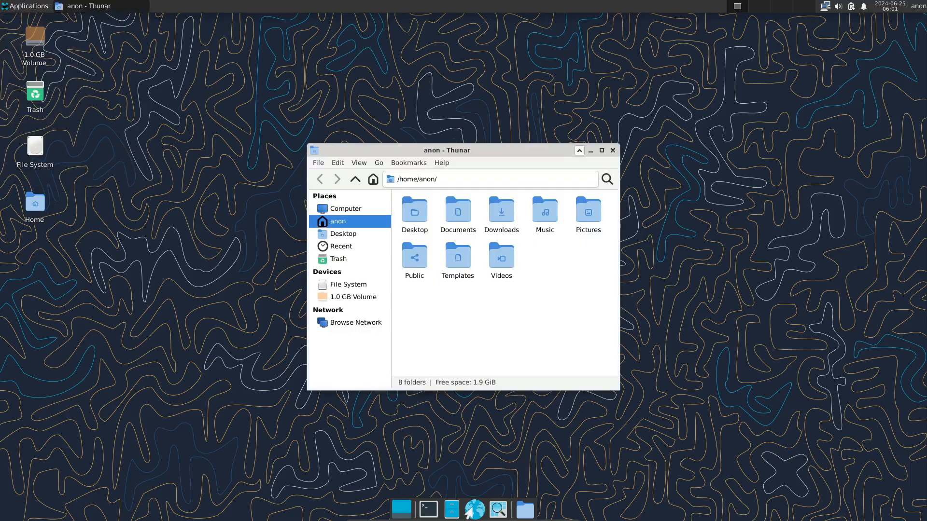
pyautogui.click(589, 151)
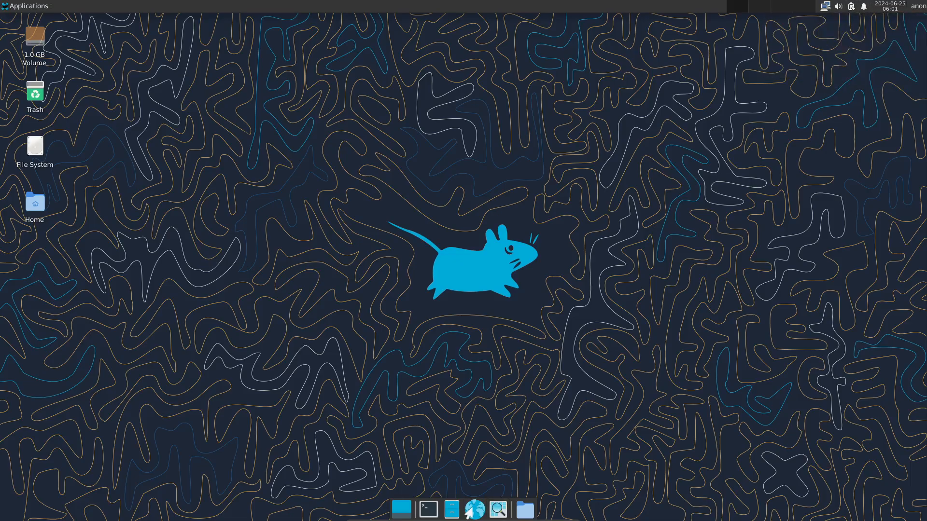
# Step: Launch Ristretto Image Viewer with no image, close it, and reopen the Applications menu
pyautogui.click(25, 6)
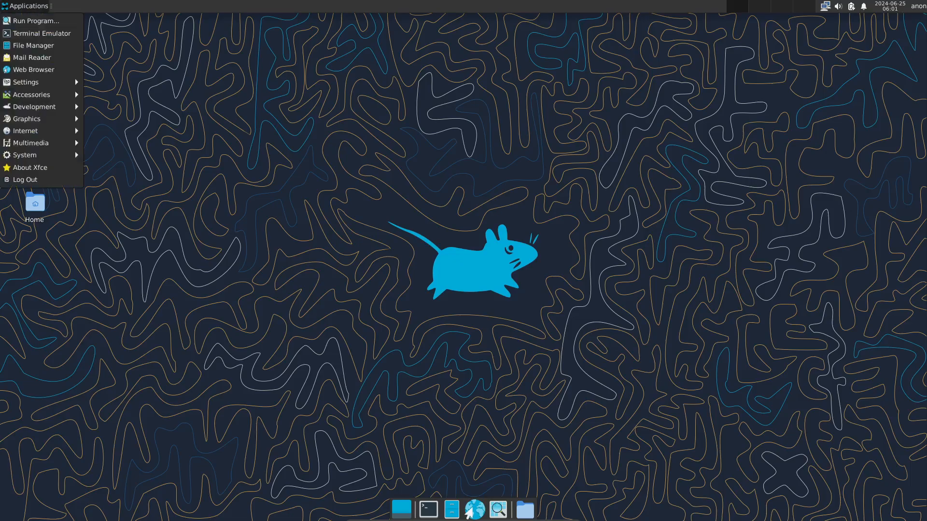
pyautogui.moveTo(36, 21)
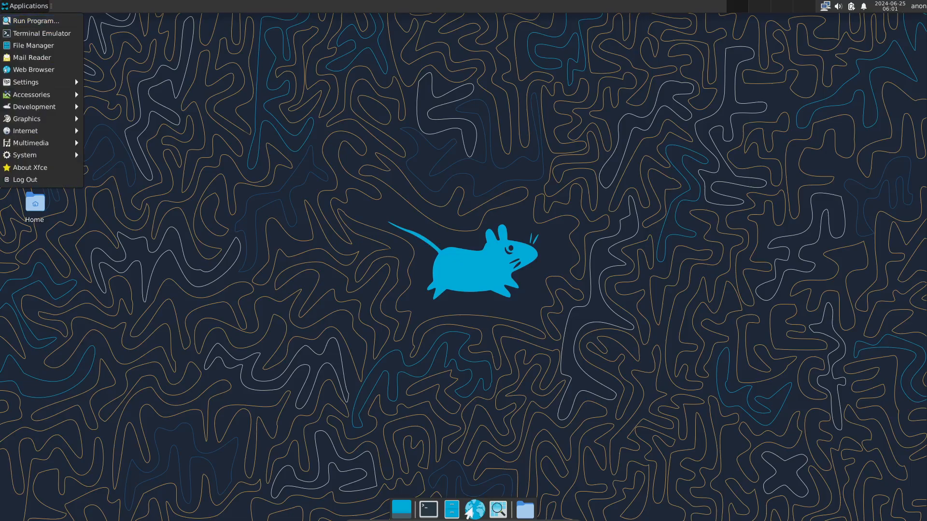
pyautogui.moveTo(25, 82)
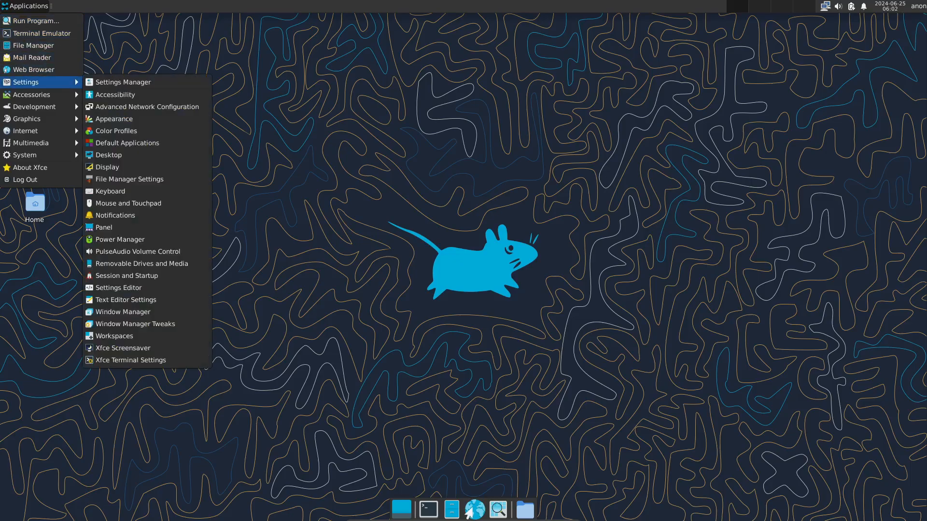
pyautogui.moveTo(31, 94)
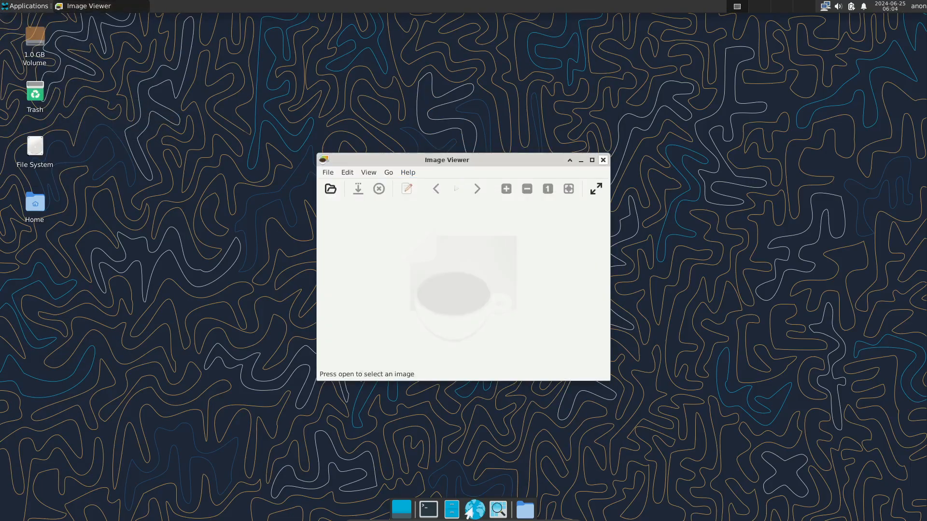
pyautogui.click(27, 6)
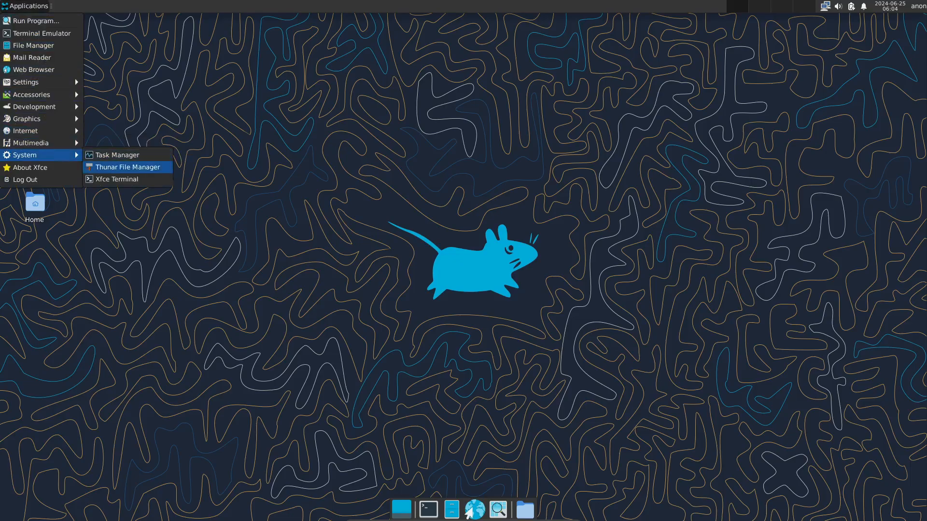
pyautogui.moveTo(26, 118)
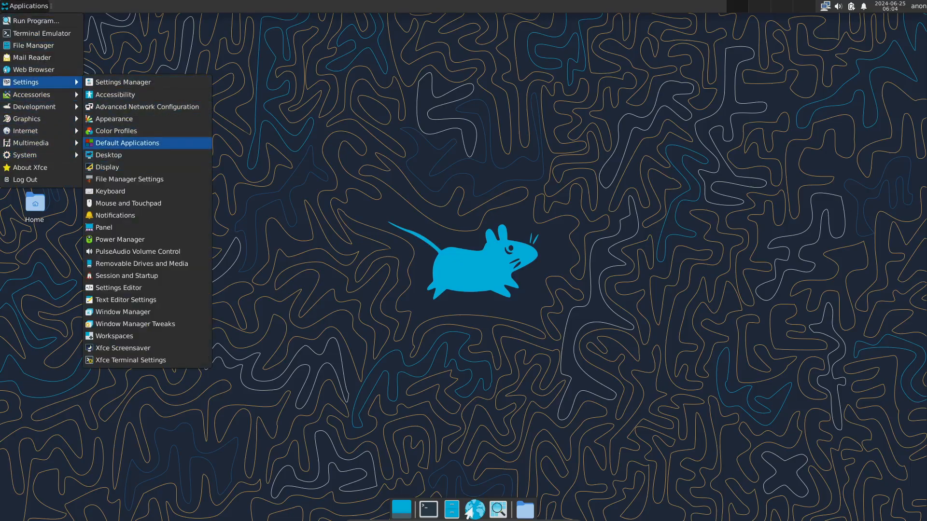
pyautogui.moveTo(137, 252)
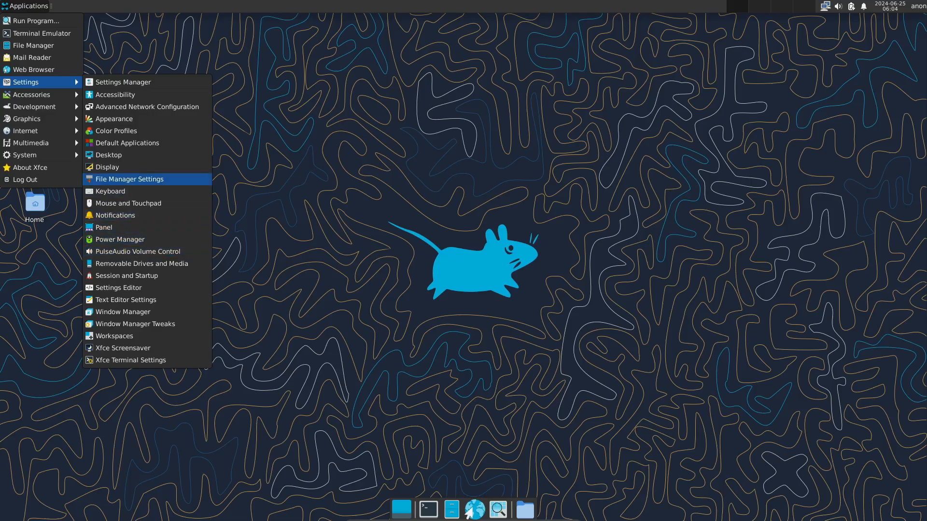
# Step: Visit the Accessibility panel in Settings Manager and return to the overview
pyautogui.click(123, 81)
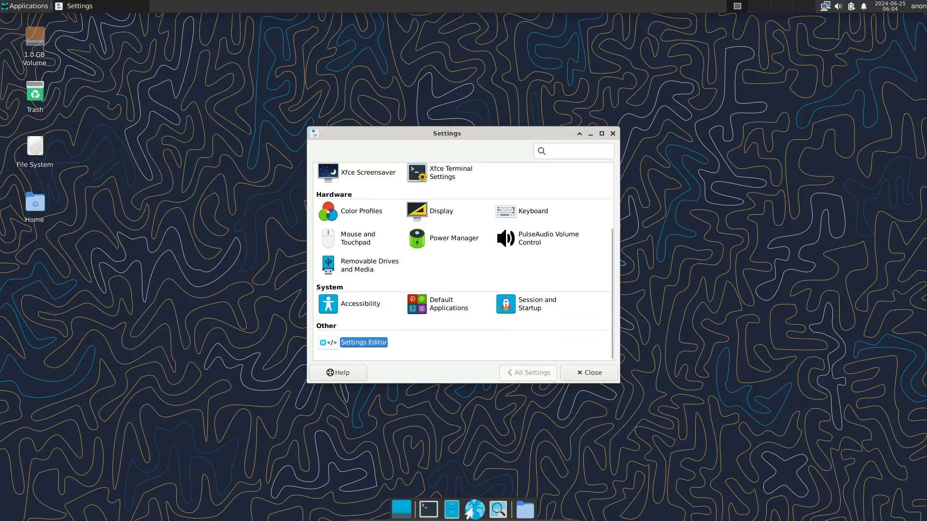
pyautogui.click(328, 305)
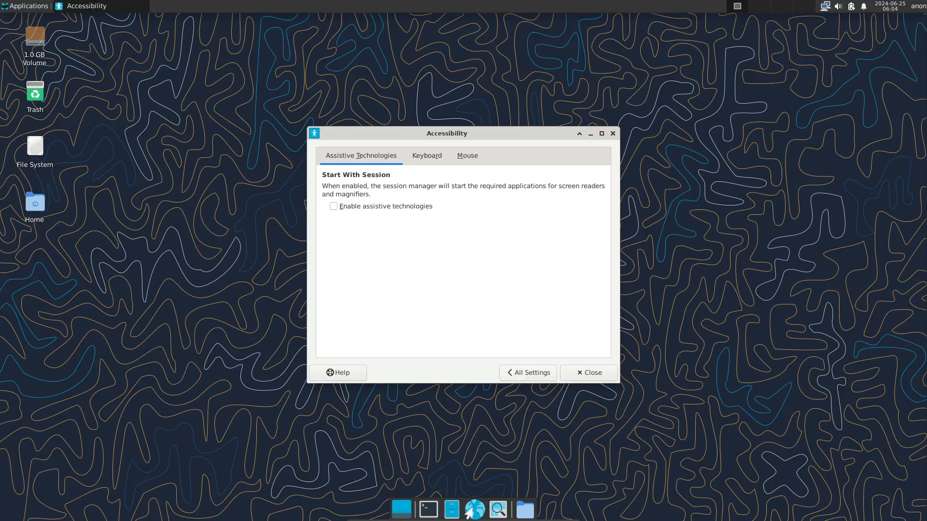
pyautogui.click(528, 373)
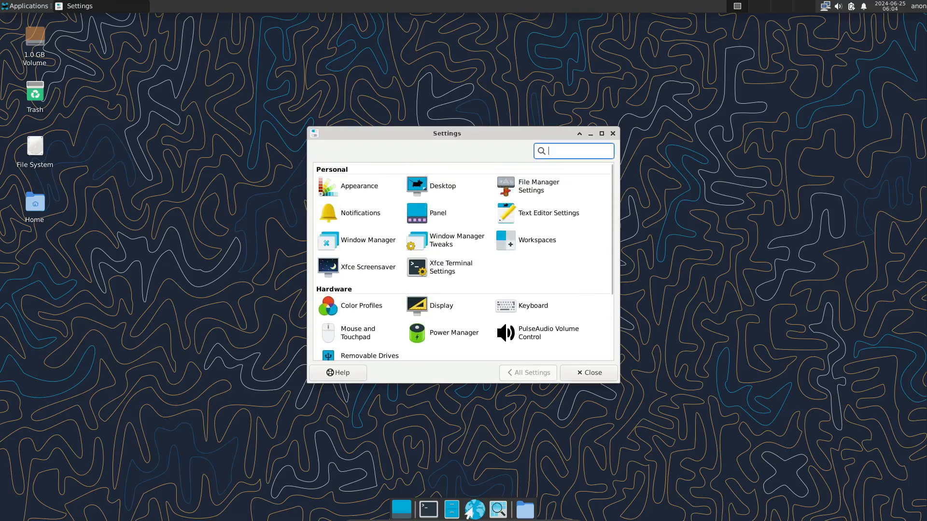
# Step: Switch the Desktop wallpaper to the Xfce flower artwork and return to the overview
pyautogui.click(441, 185)
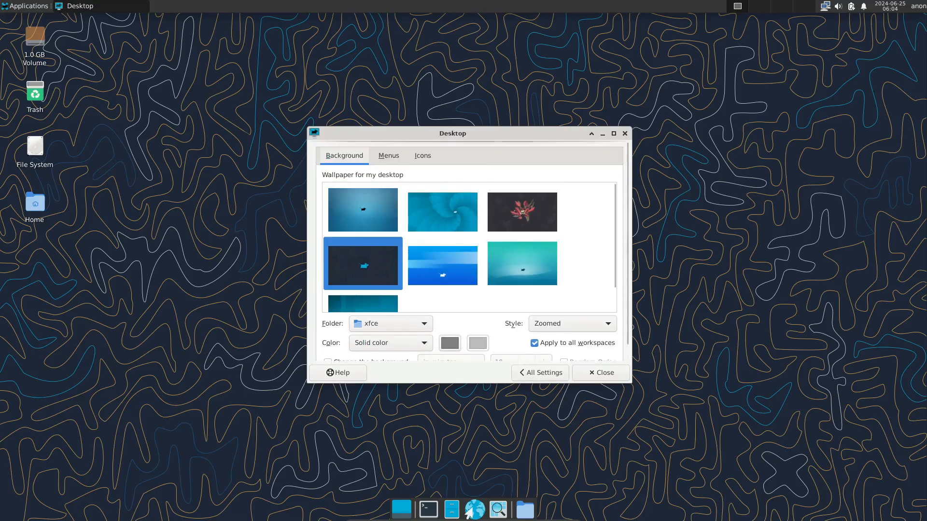
pyautogui.click(522, 263)
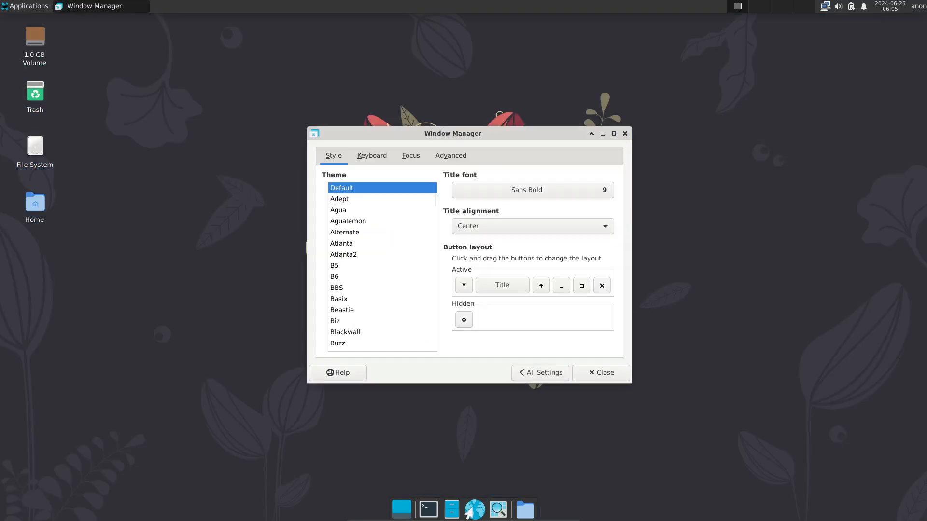
pyautogui.click(539, 373)
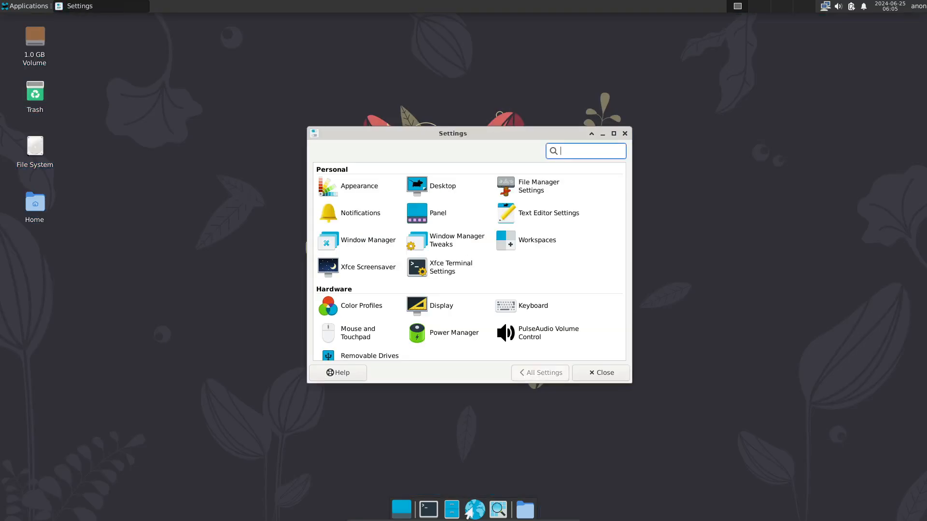
pyautogui.scroll(-3)
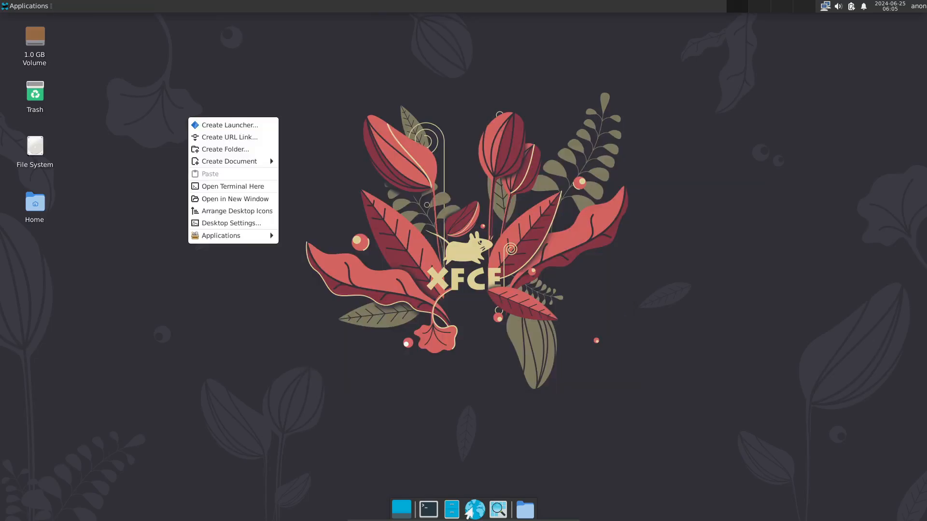
pyautogui.moveTo(220, 236)
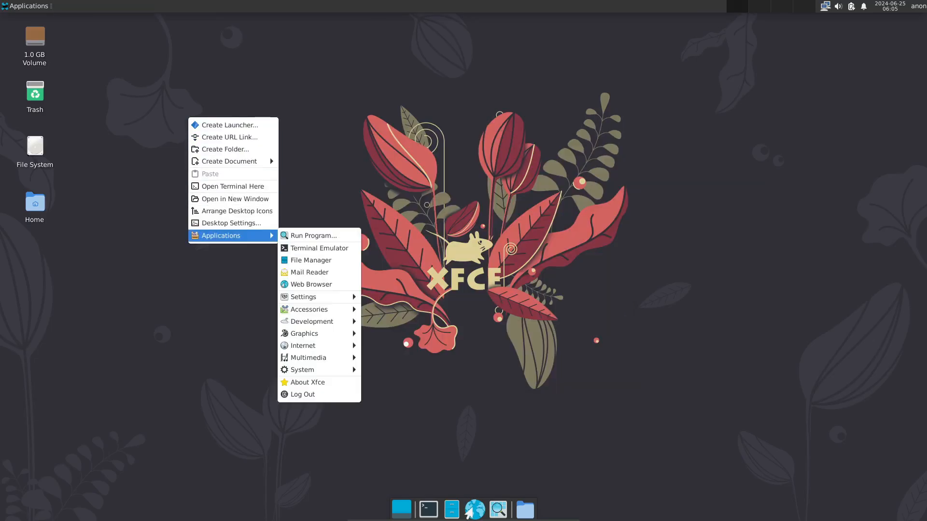
pyautogui.moveTo(301, 345)
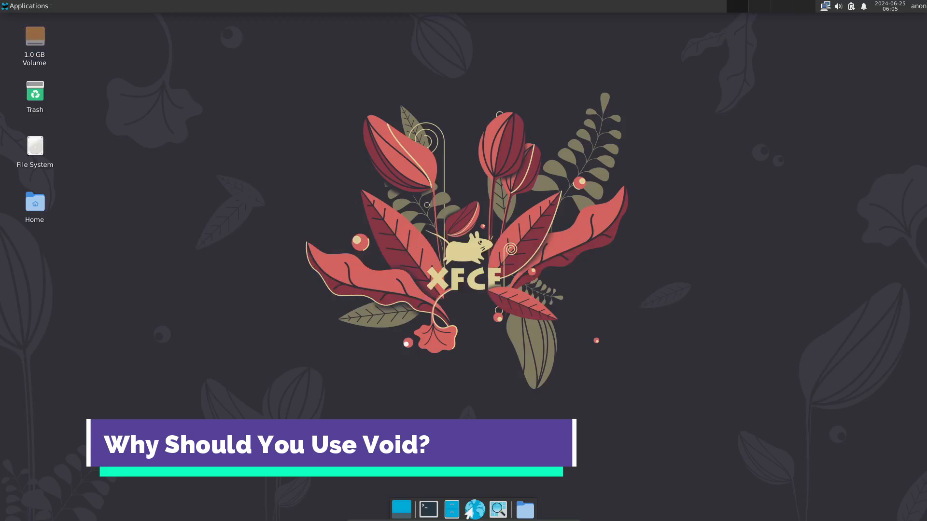
# Step: Launch Terminal Emulator from the Applications menu to get a shell prompt
pyautogui.click(28, 6)
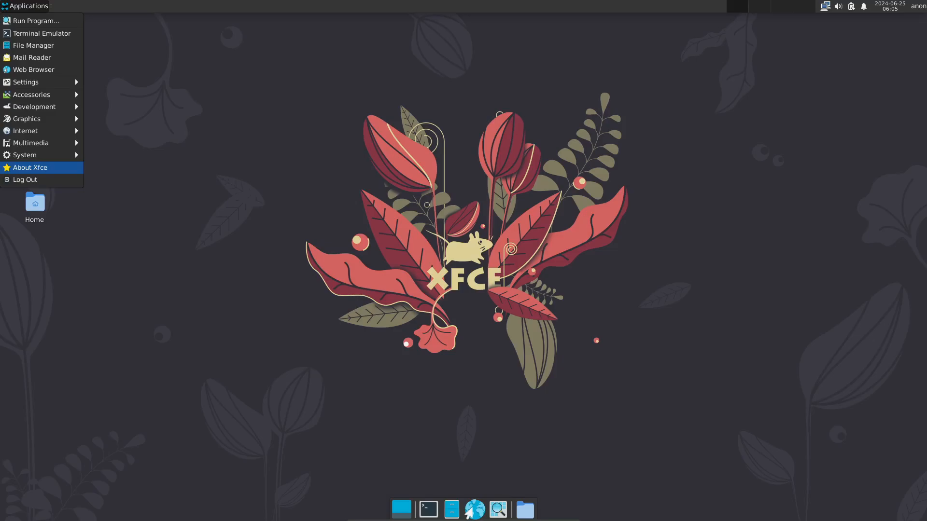
pyautogui.click(42, 33)
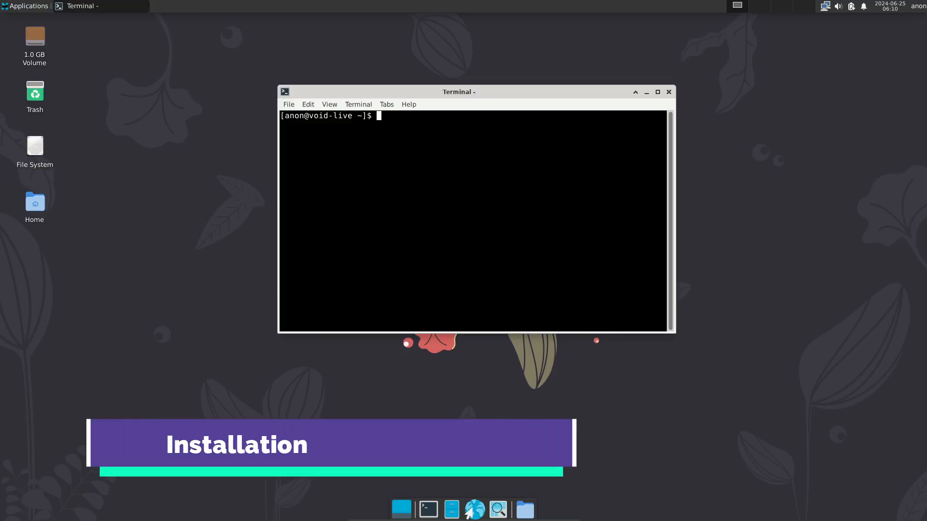
# Step: Run sudo void-installer, pass the welcome, choose Local source and reach the locale list
pyautogui.write('sudo')
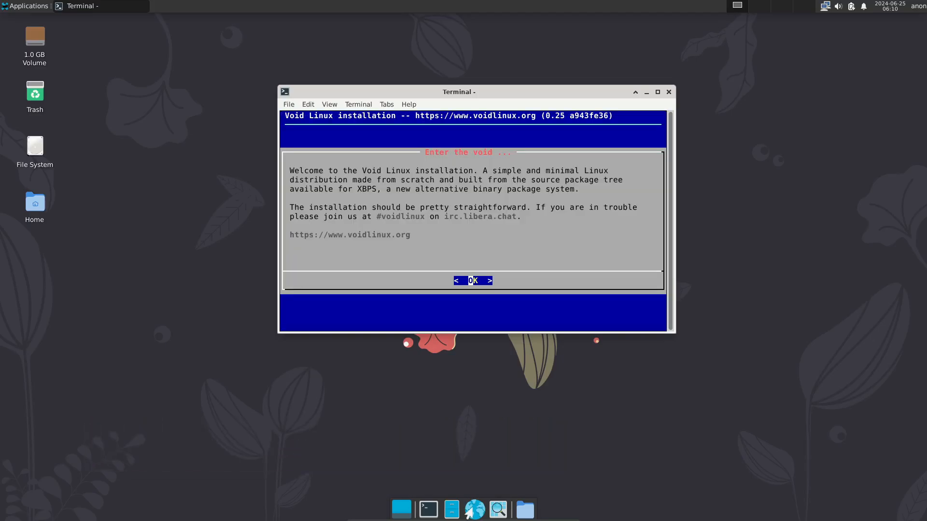
pyautogui.click(473, 280)
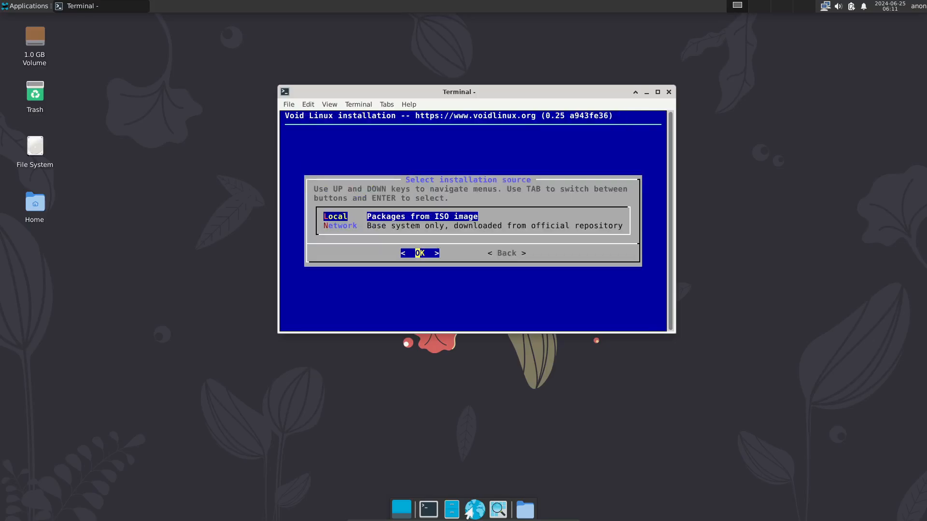
pyautogui.click(419, 253)
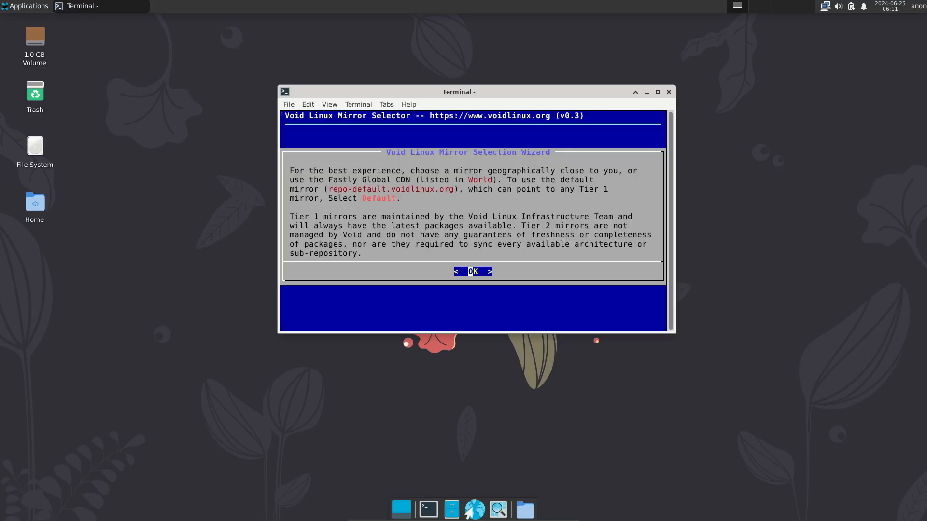
pyautogui.click(474, 270)
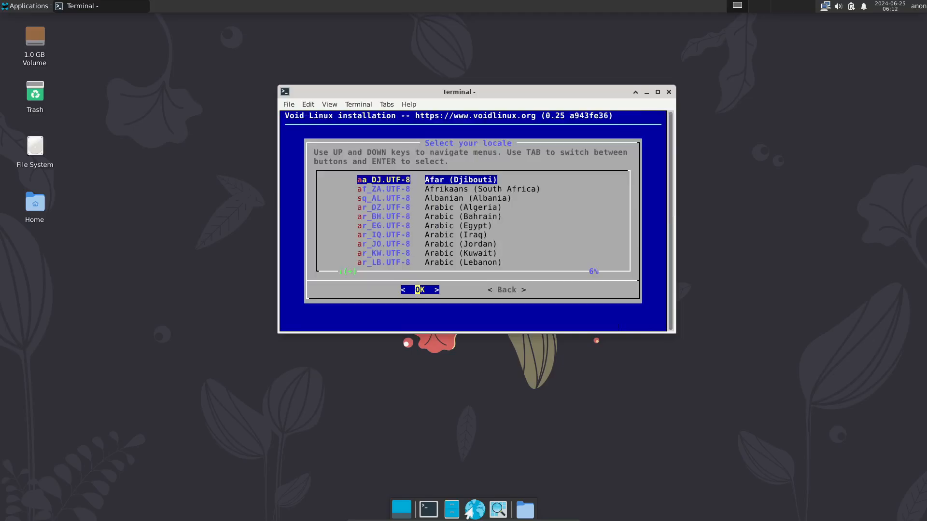
# Step: Confirm the locale, root password, void user's password and its default group memberships
pyautogui.scroll(-3)
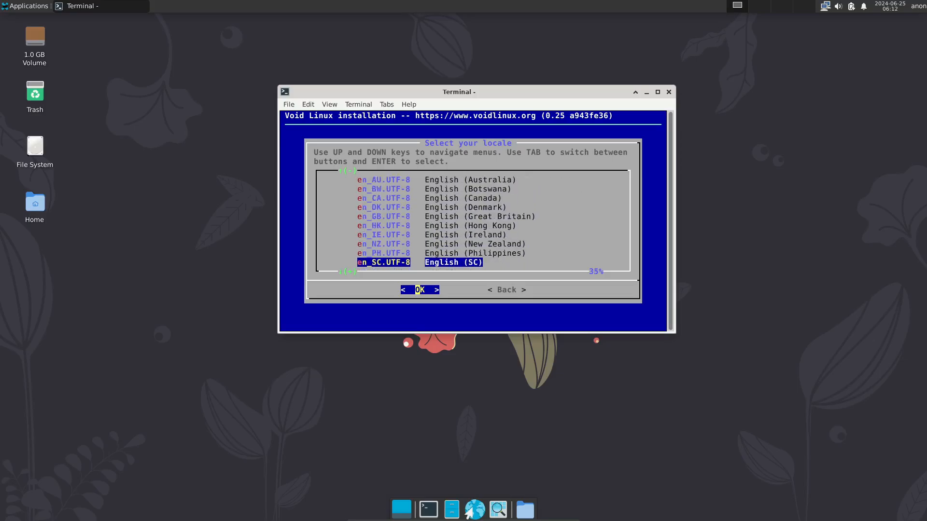
pyautogui.click(420, 289)
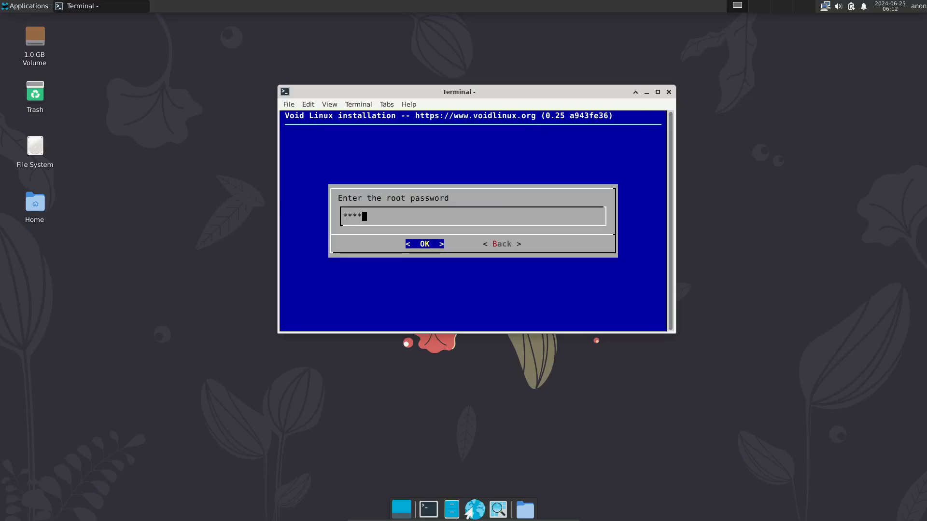
pyautogui.click(424, 244)
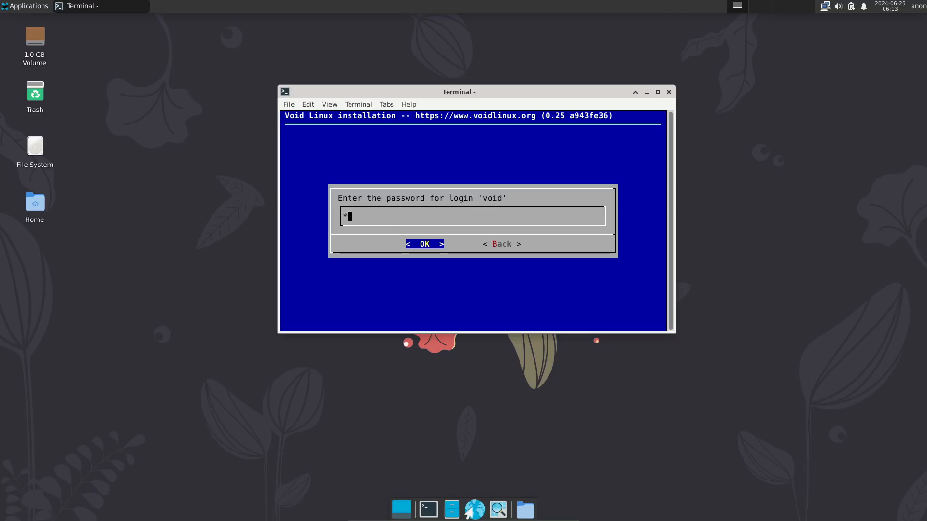
pyautogui.click(423, 244)
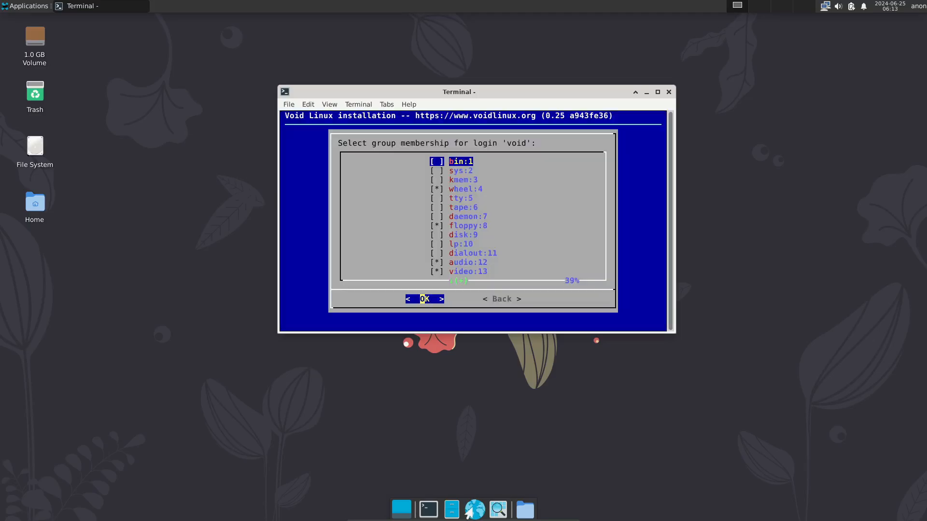
pyautogui.click(424, 298)
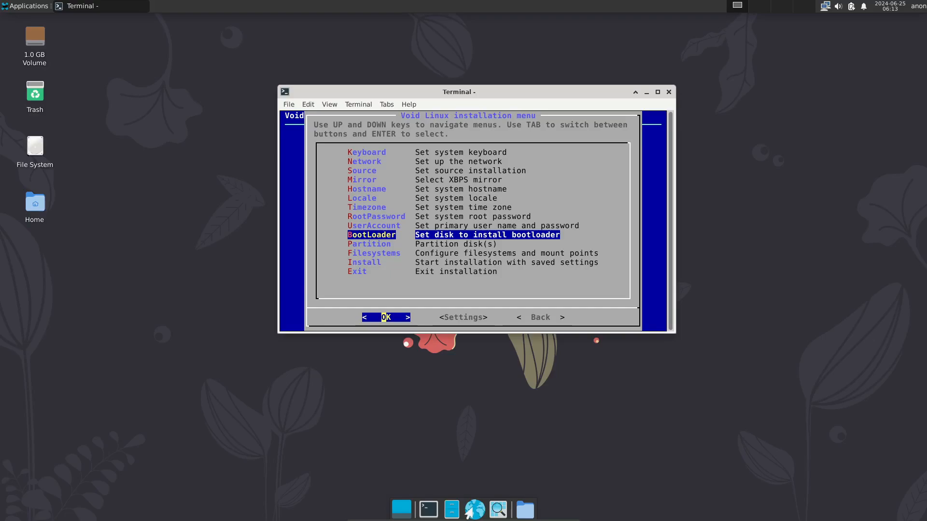
# Step: Enter the Partition step with cfdisk on /dev/sda and accept the partition table guidance
pyautogui.click(386, 318)
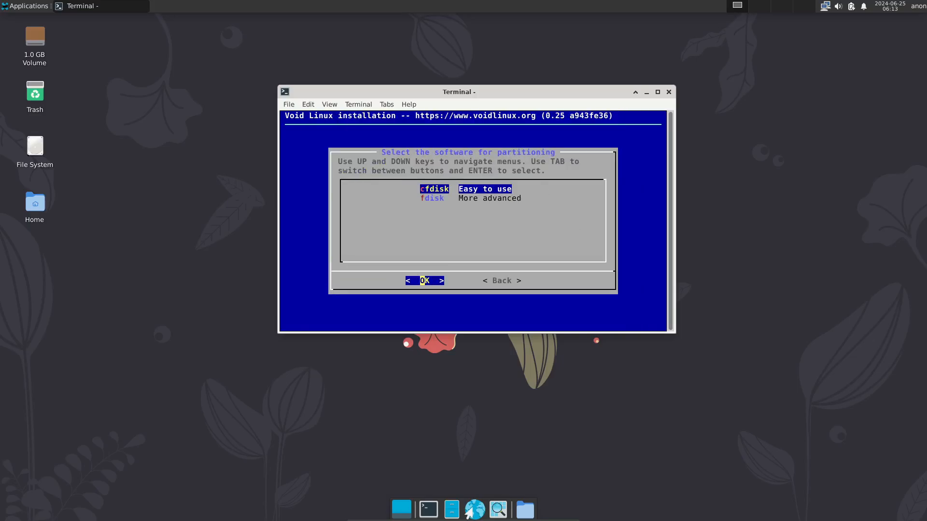
pyautogui.click(423, 280)
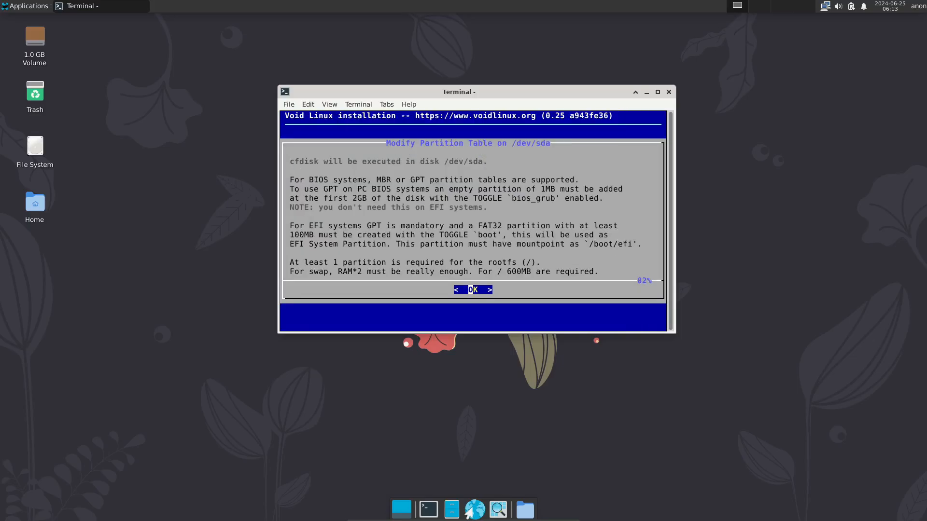
pyautogui.click(473, 290)
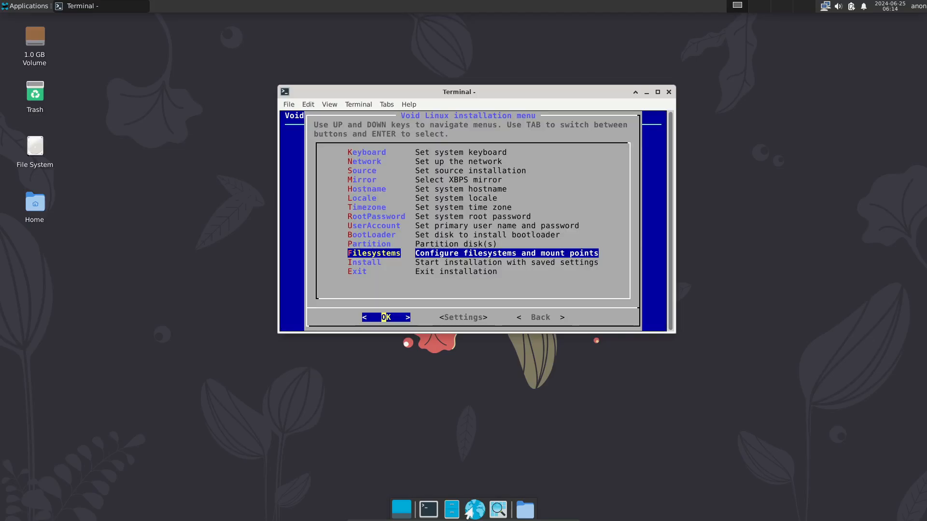
# Step: Choose Filesystems in the main menu so /dev/sda1's mount point is requested
pyautogui.click(387, 318)
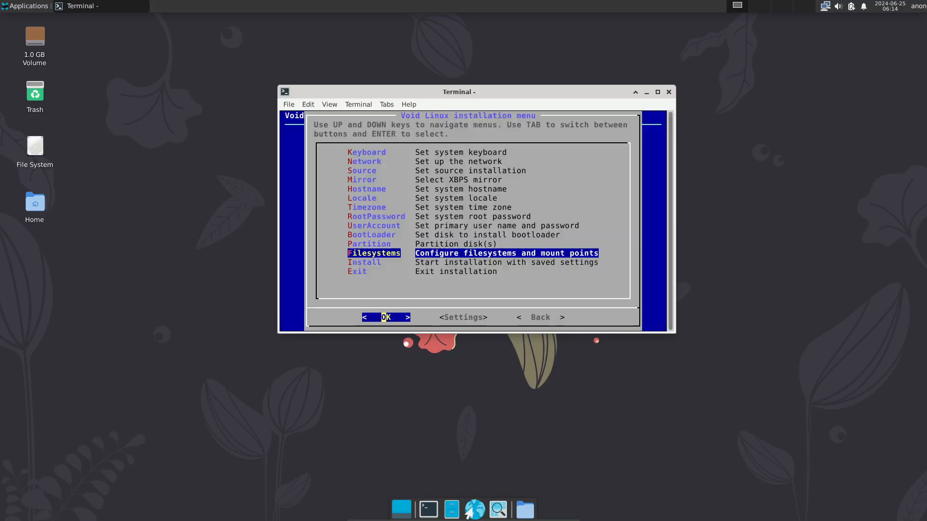
pyautogui.click(386, 317)
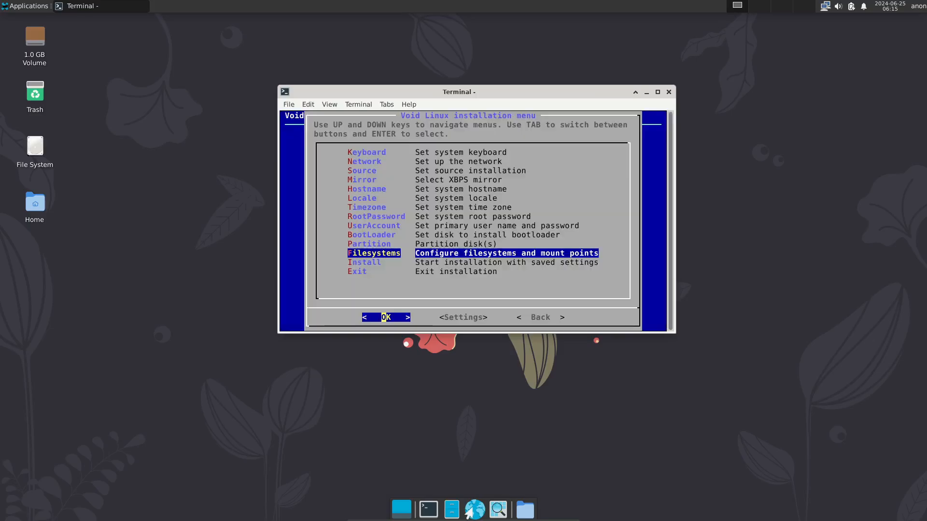
pyautogui.click(386, 318)
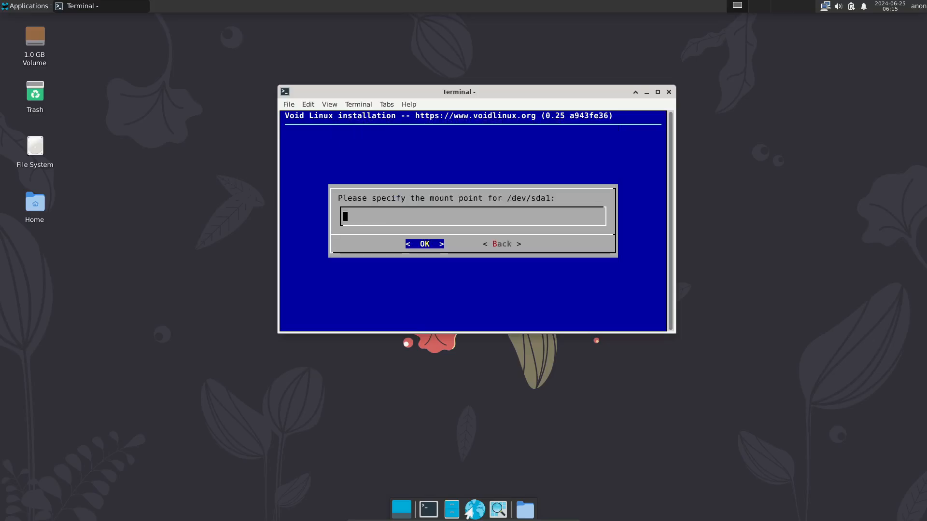
# Step: Confirm /dev/sda1's mount point and agree to create a new filesystem on it
pyautogui.click(424, 244)
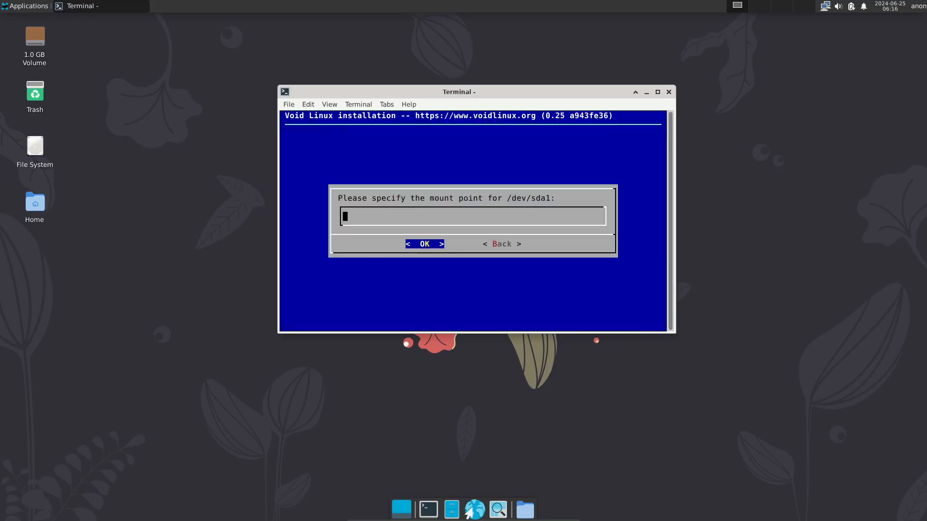
pyautogui.click(424, 243)
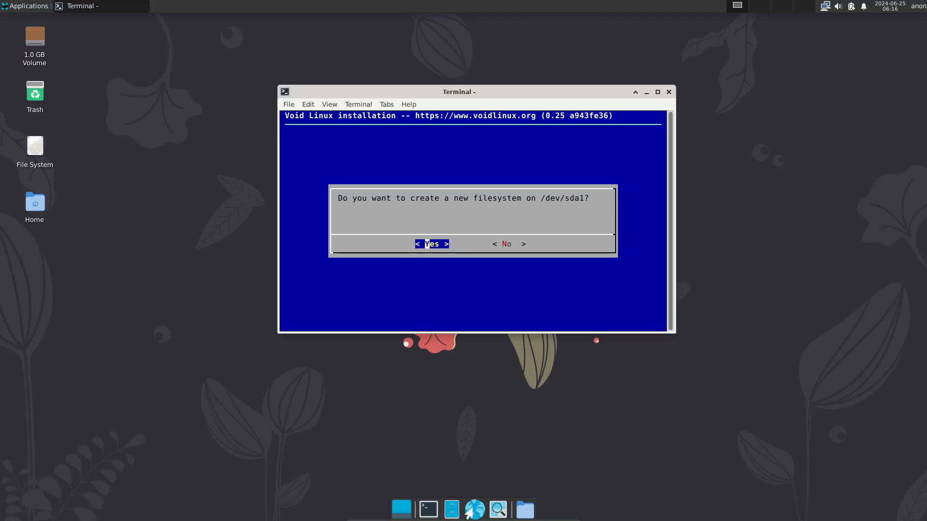
pyautogui.click(431, 243)
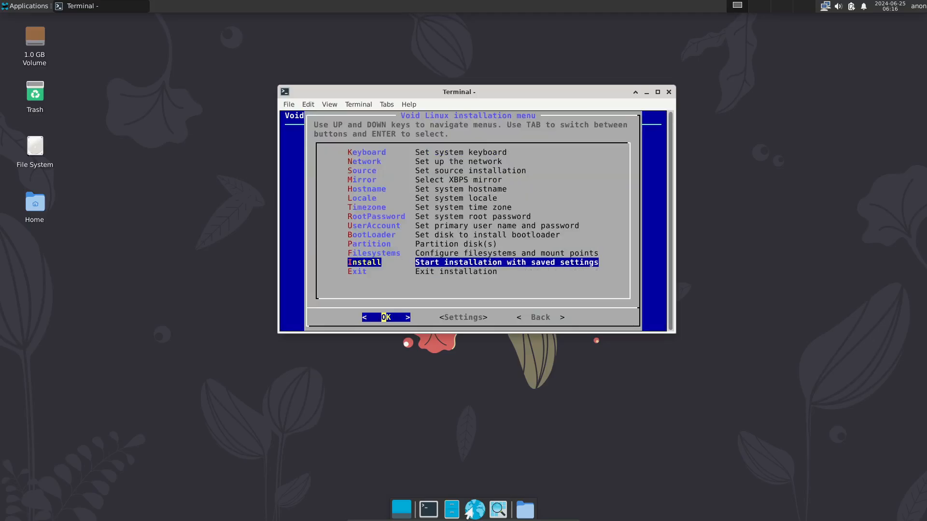